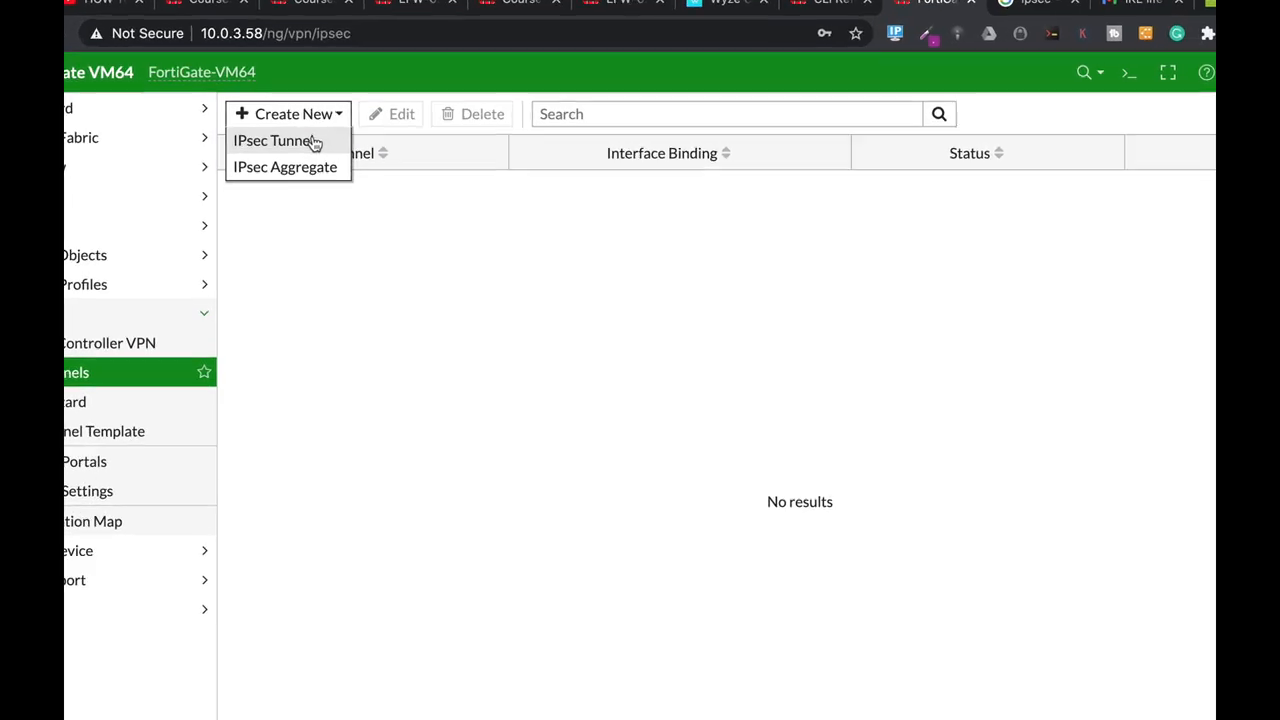
Begin a custom IPsec tunnel in the wizard, then abandon it back to the tunnel list
left_click(272, 140)
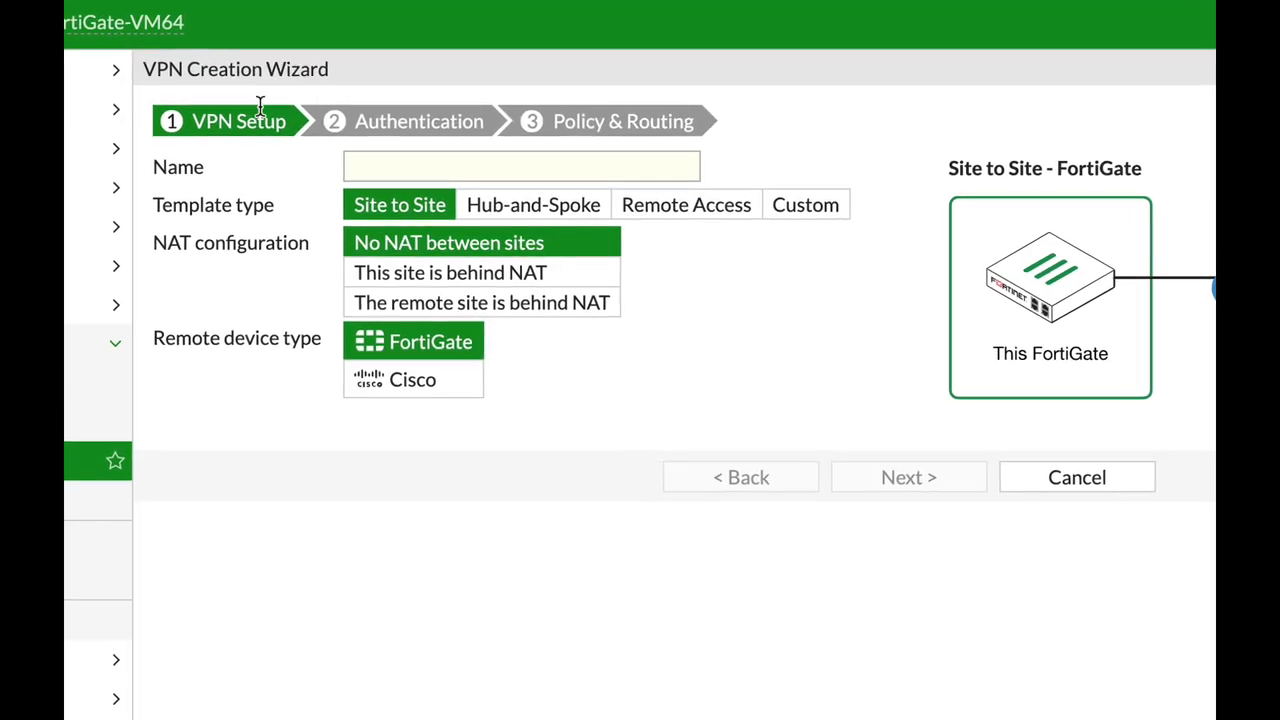
left_click(804, 204)
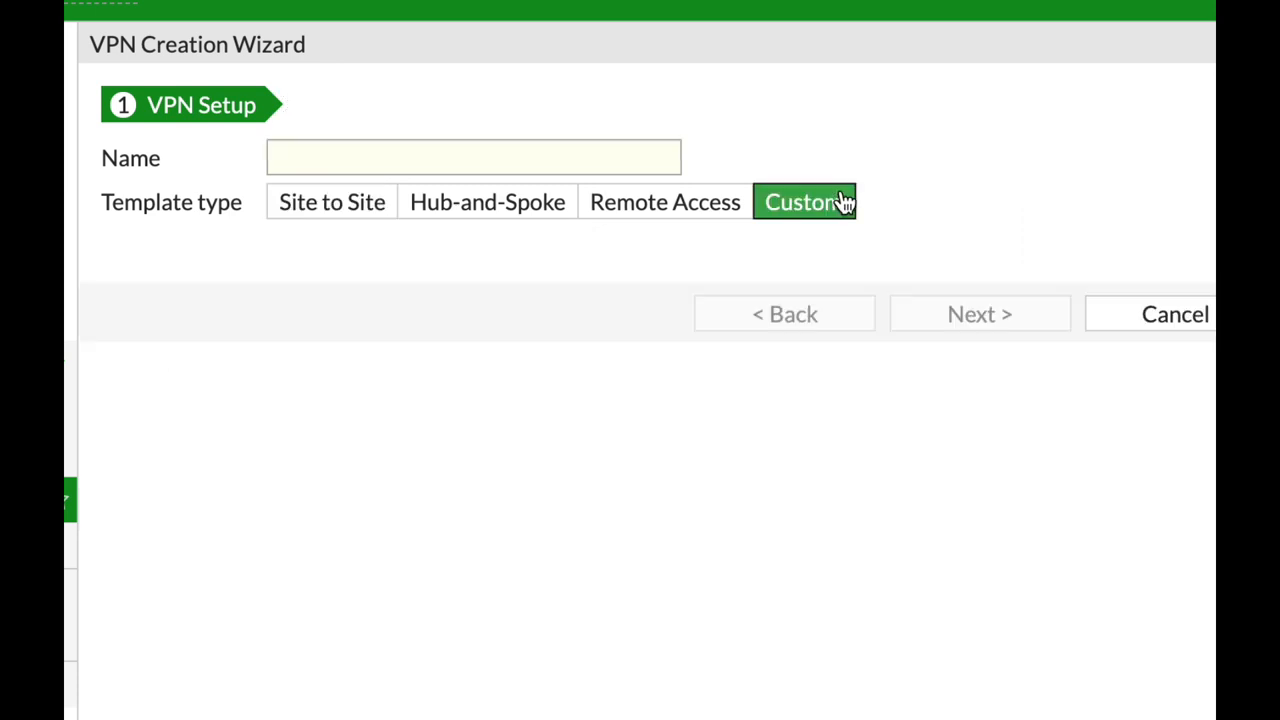
mouse_move(1016, 268)
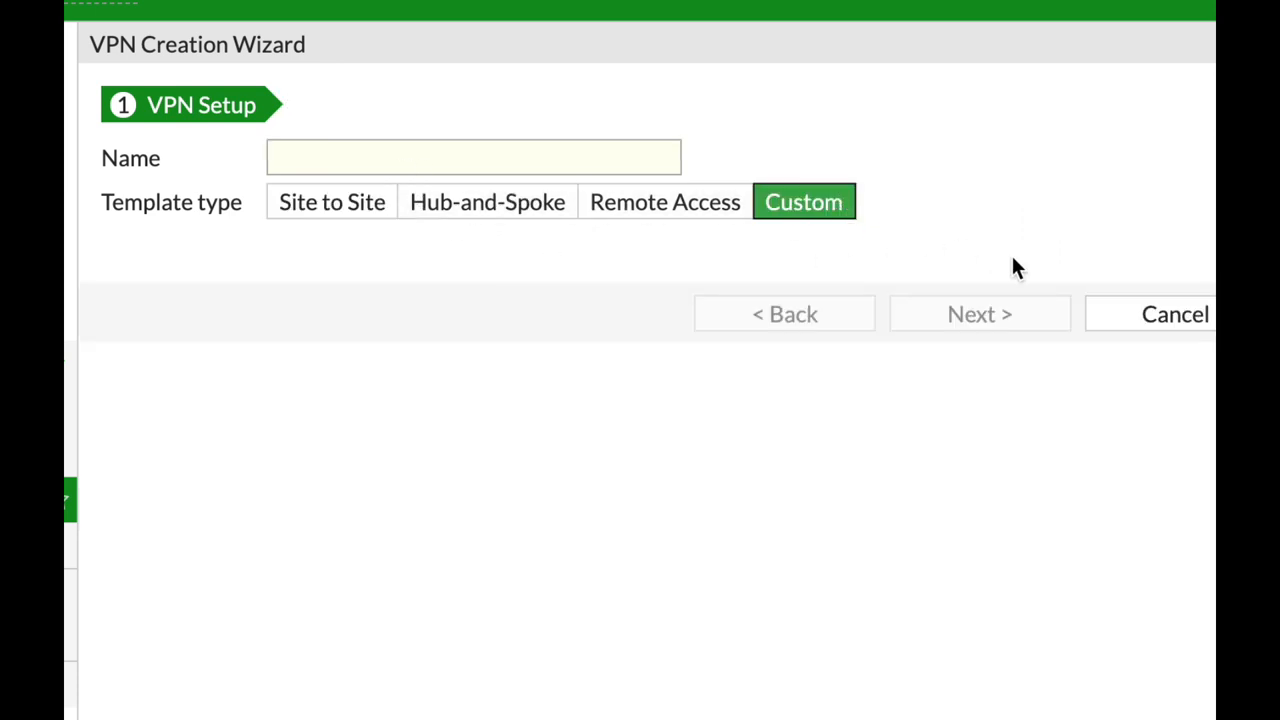
mouse_move(1078, 20)
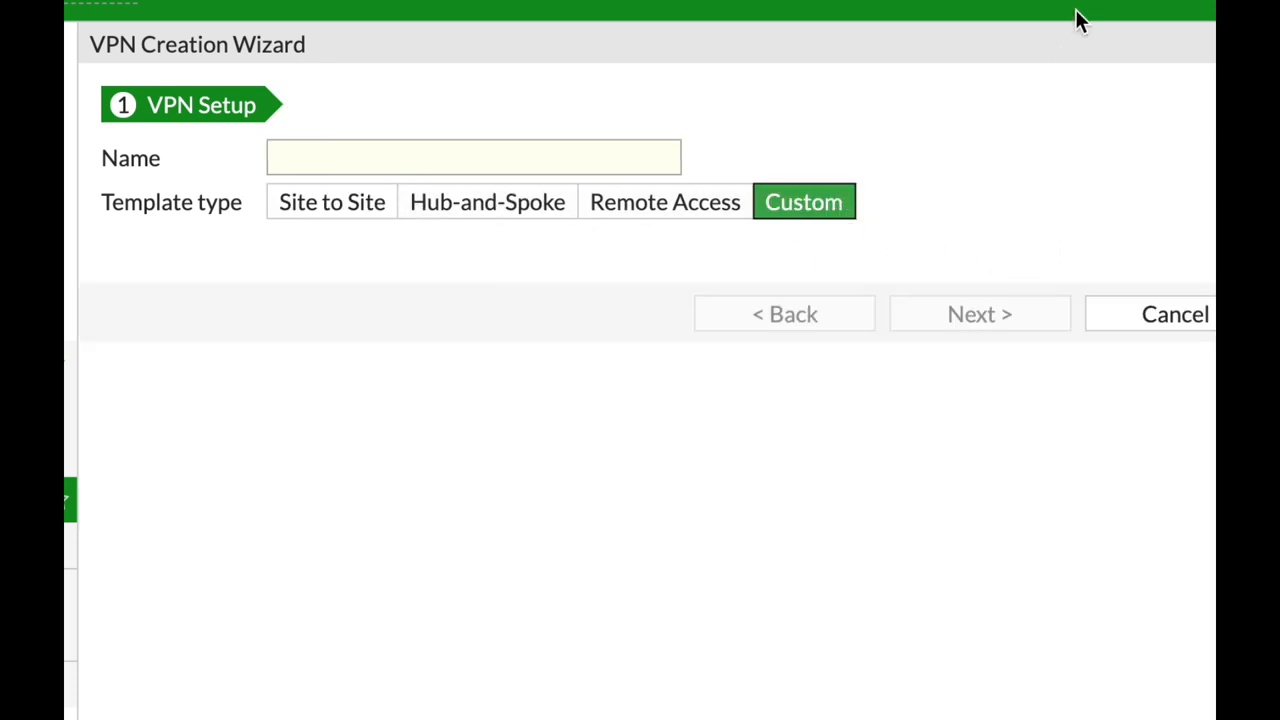
left_click(1176, 312)
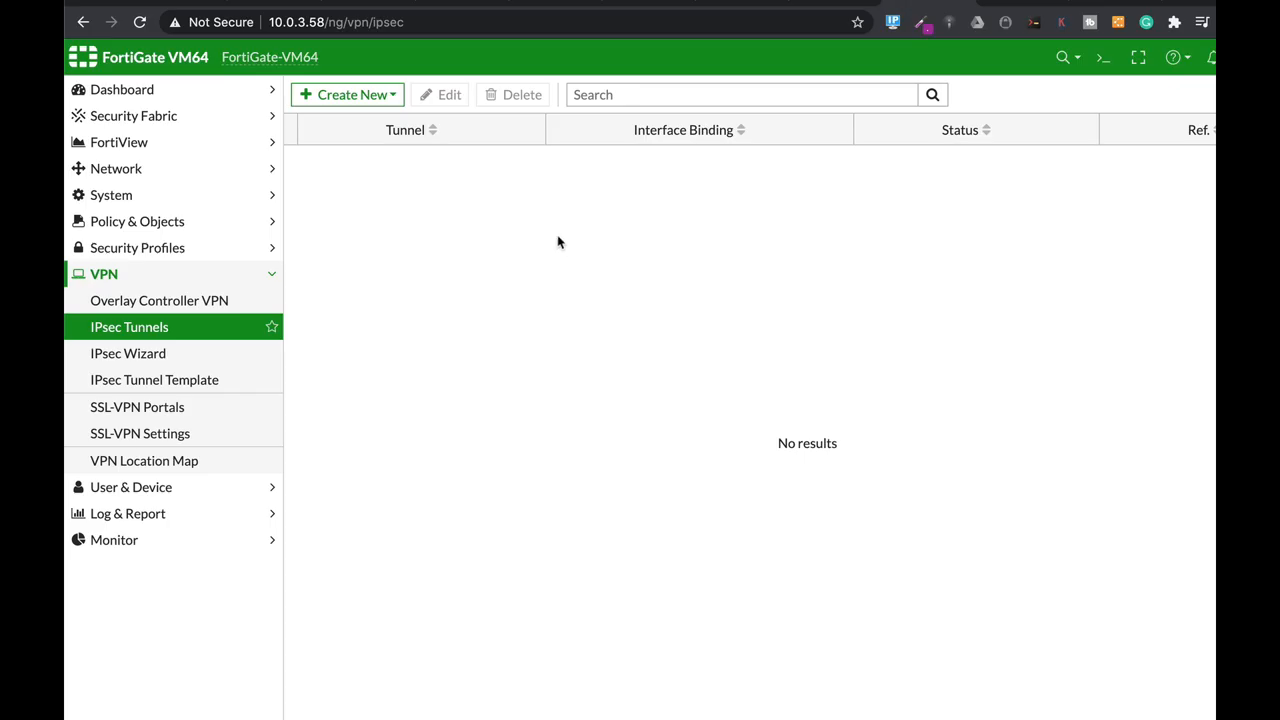
mouse_move(128, 352)
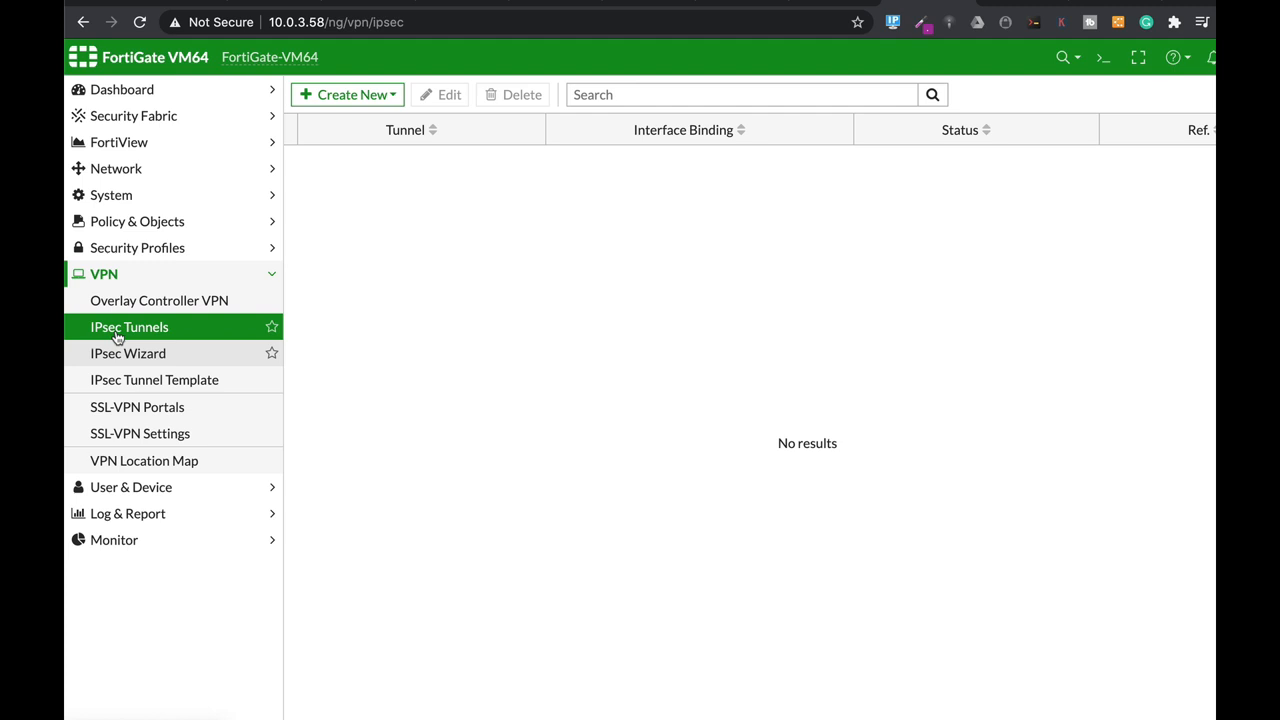
Start a new custom-template IPsec tunnel named HQ and continue to its full settings
left_click(348, 94)
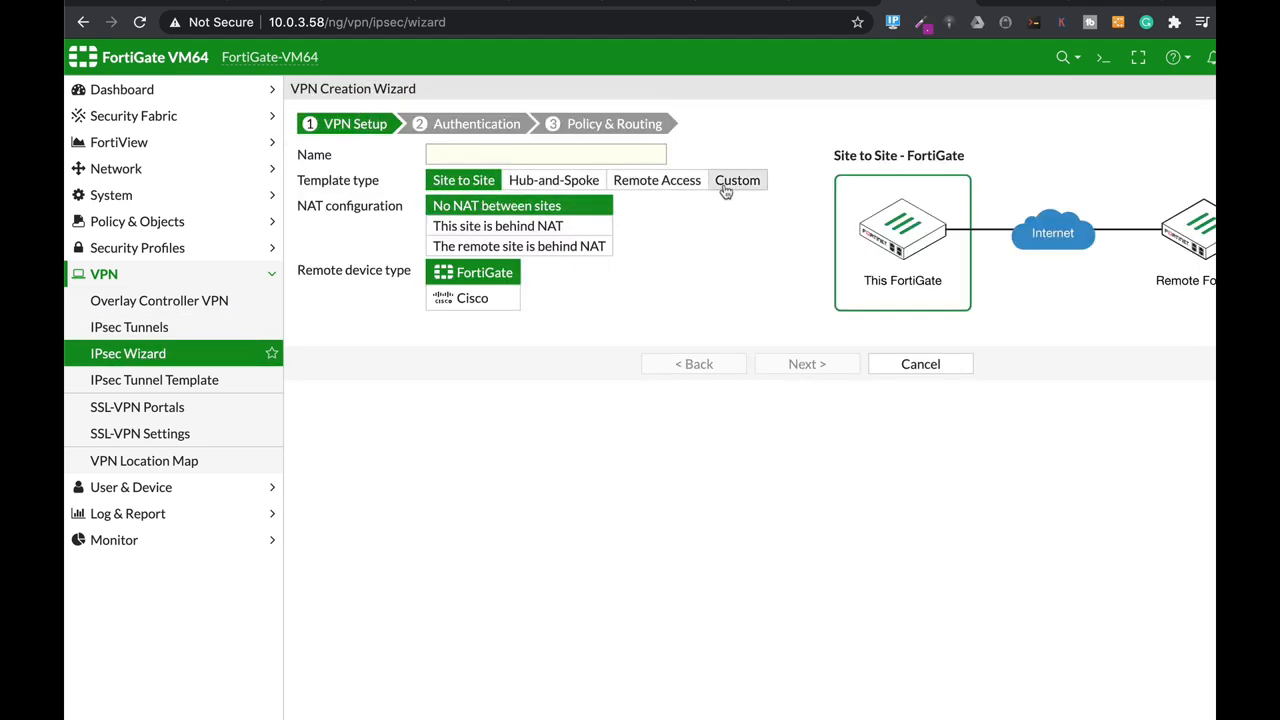
left_click(704, 180)
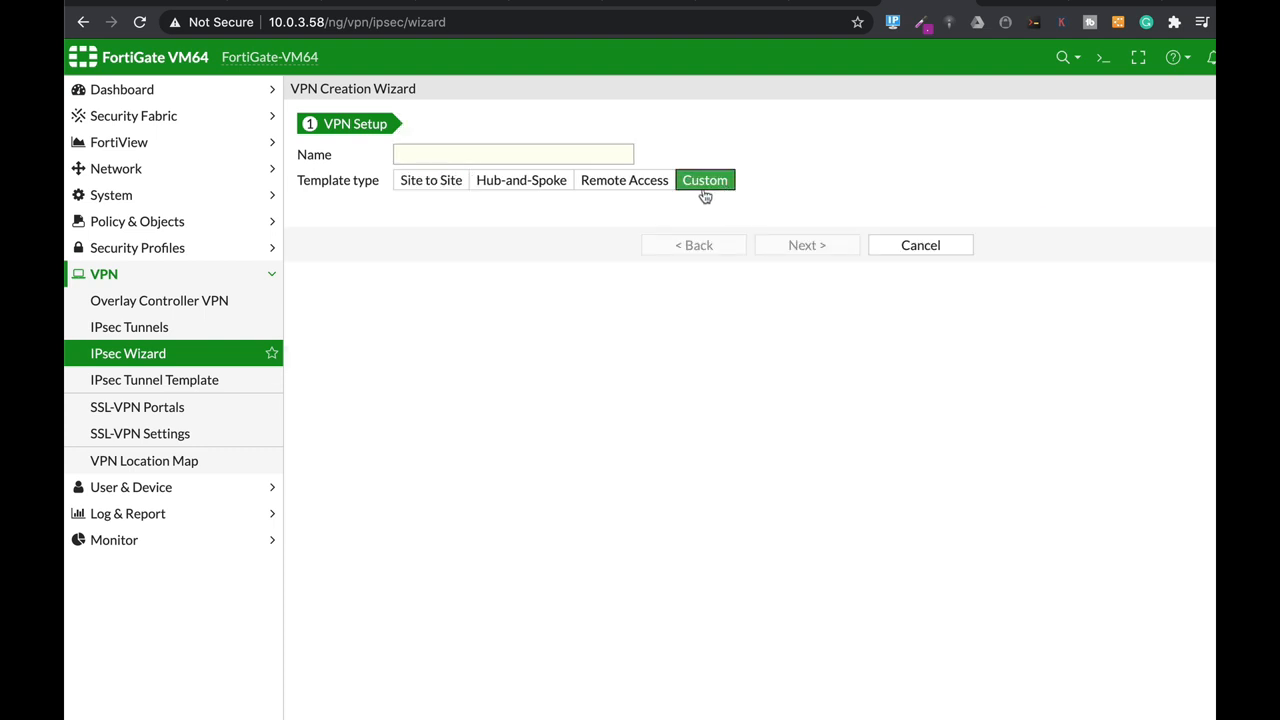
left_click(512, 154)
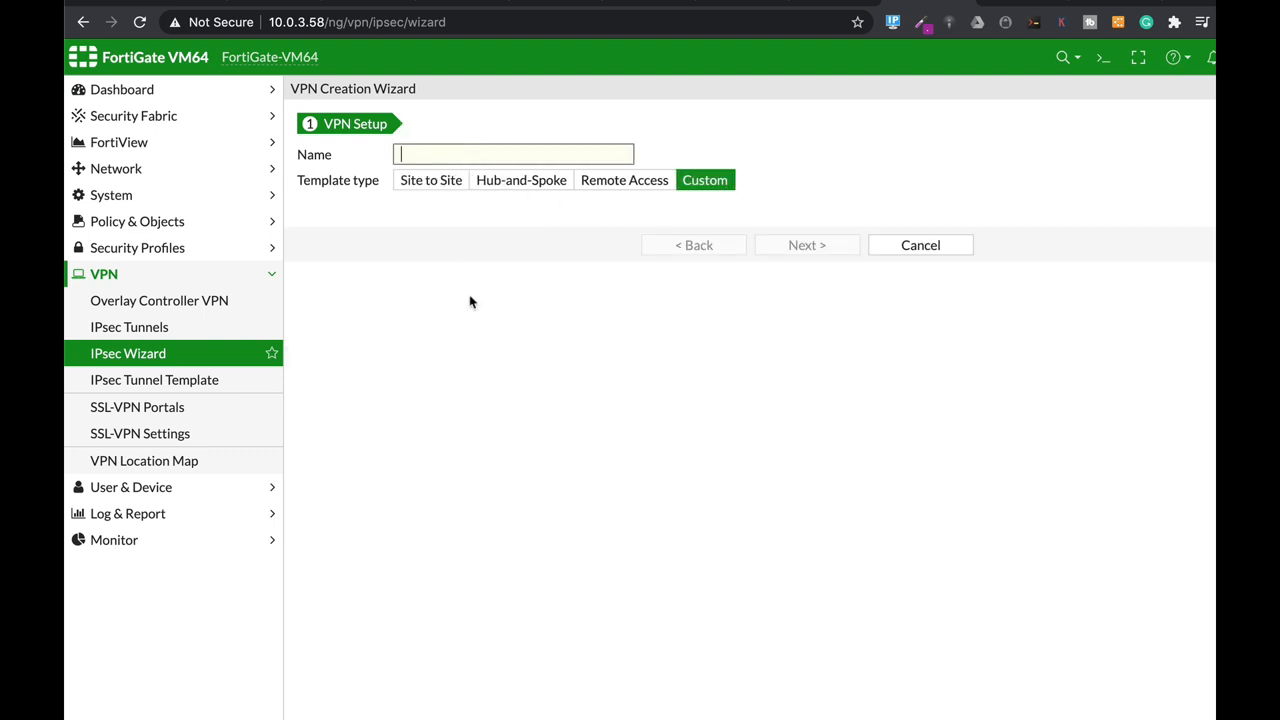
type("HQ")
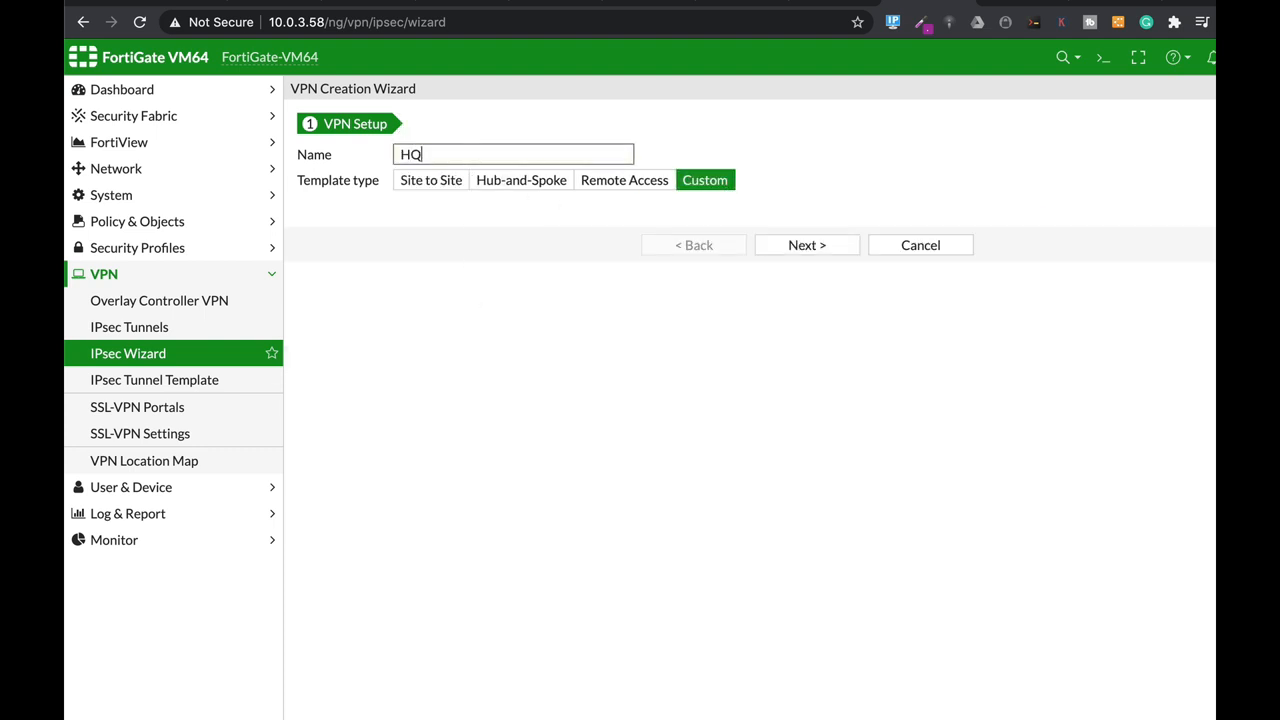
left_click(806, 244)
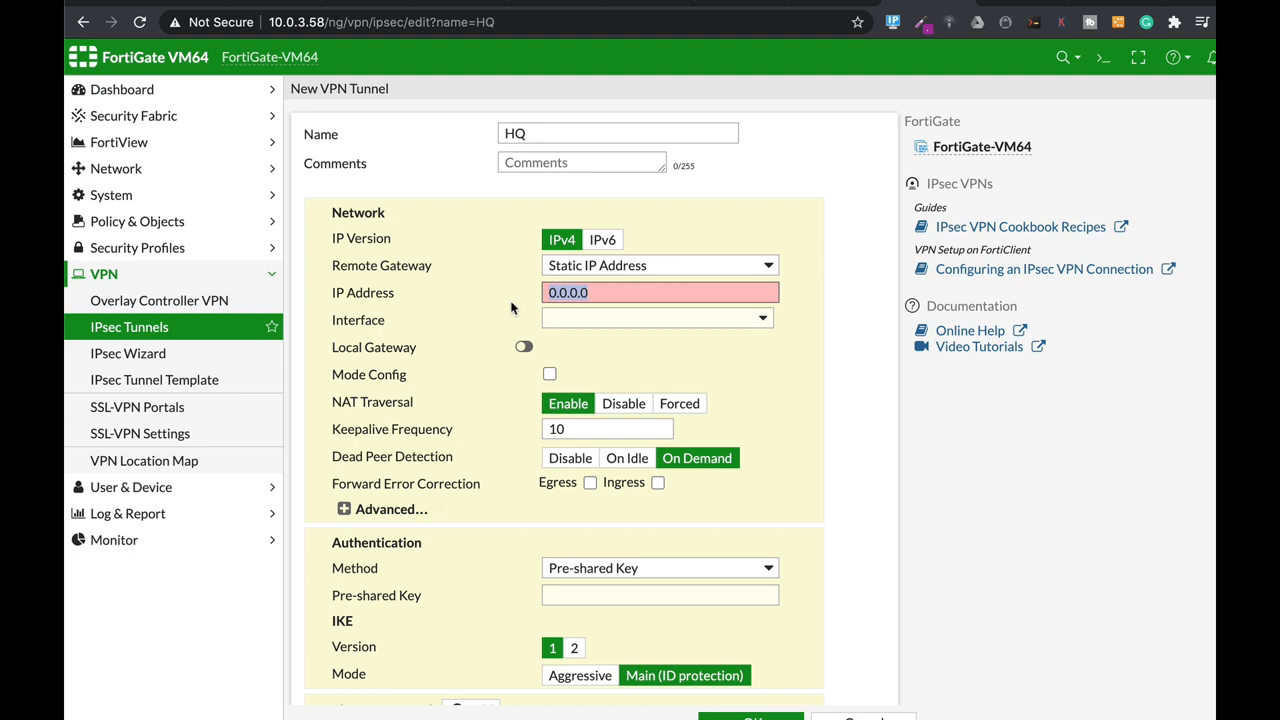
Set the remote gateway IP to 10.0.3.1 and the interface to port1
type("10.0.3.1")
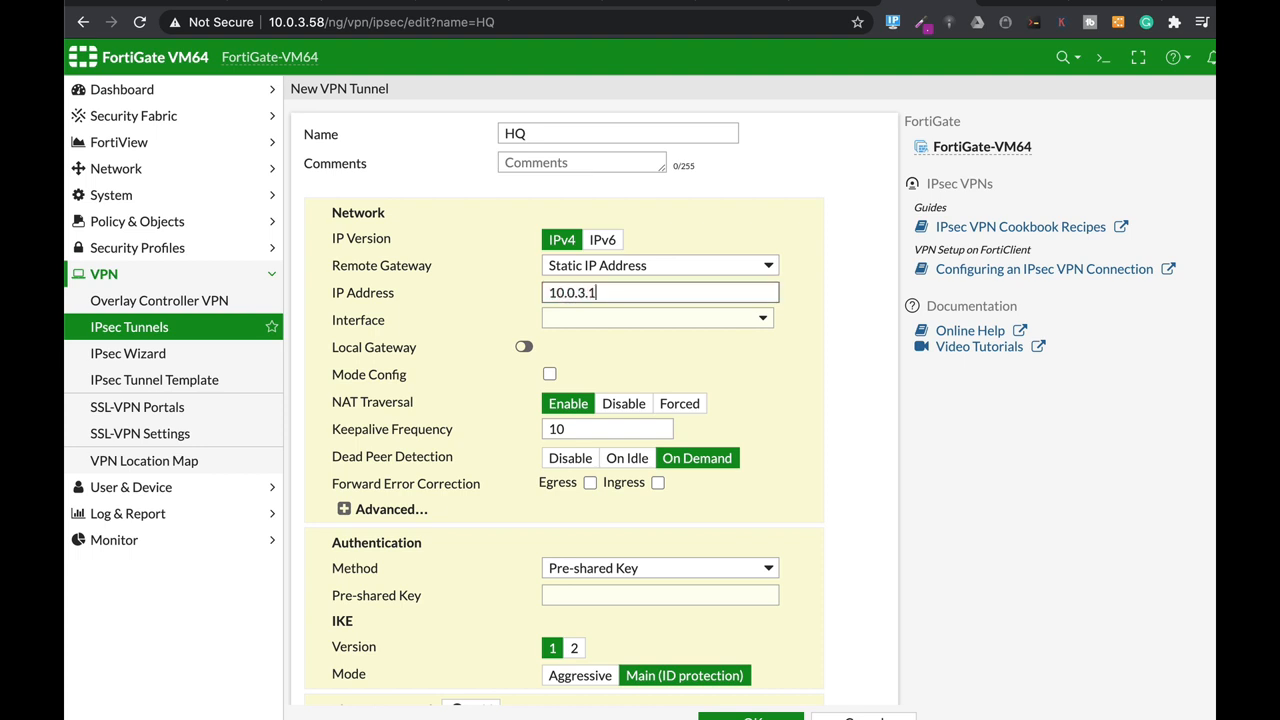
mouse_move(610, 328)
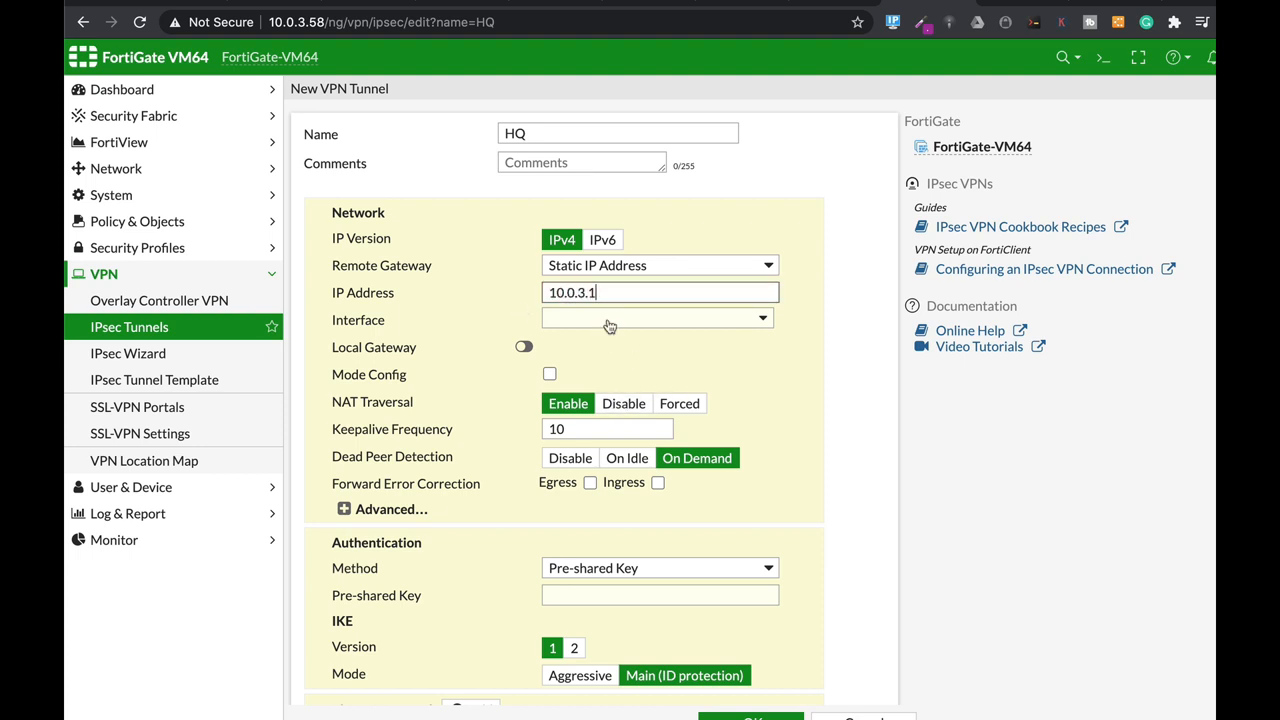
left_click(656, 318)
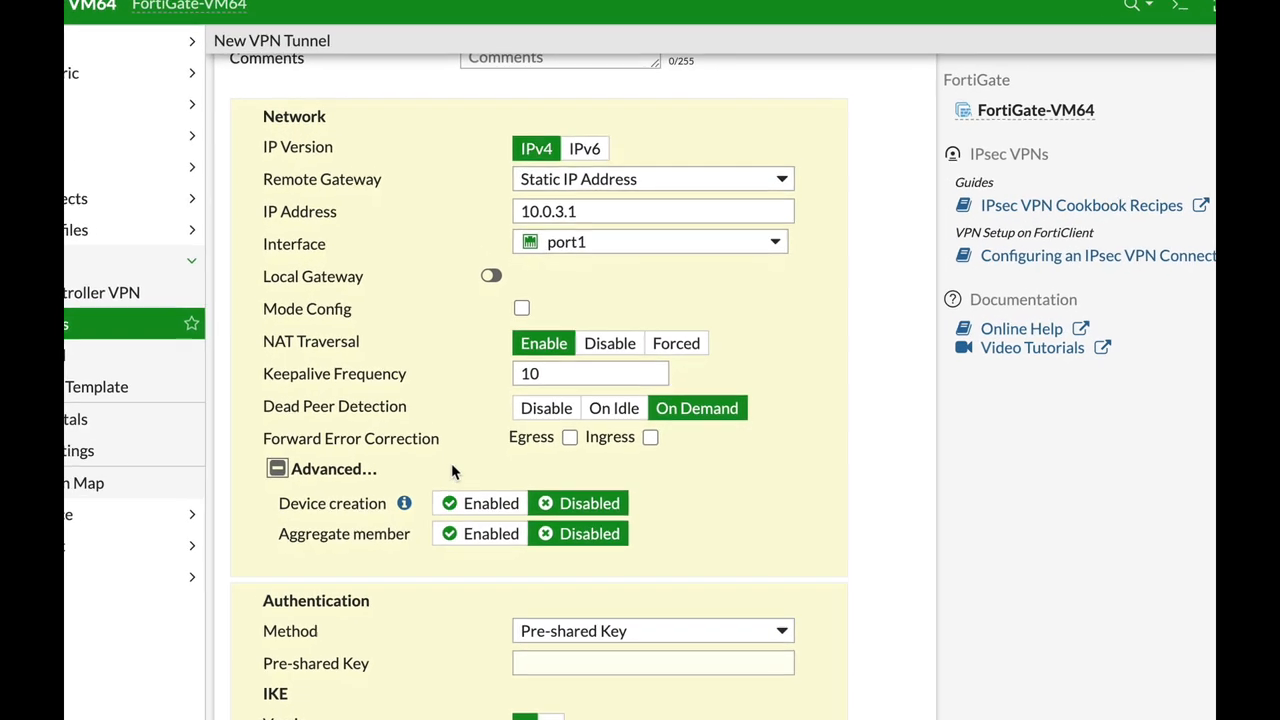
Highlight the Phase 1 Forward Error Correction label in the Network settings
scroll("down", 3)
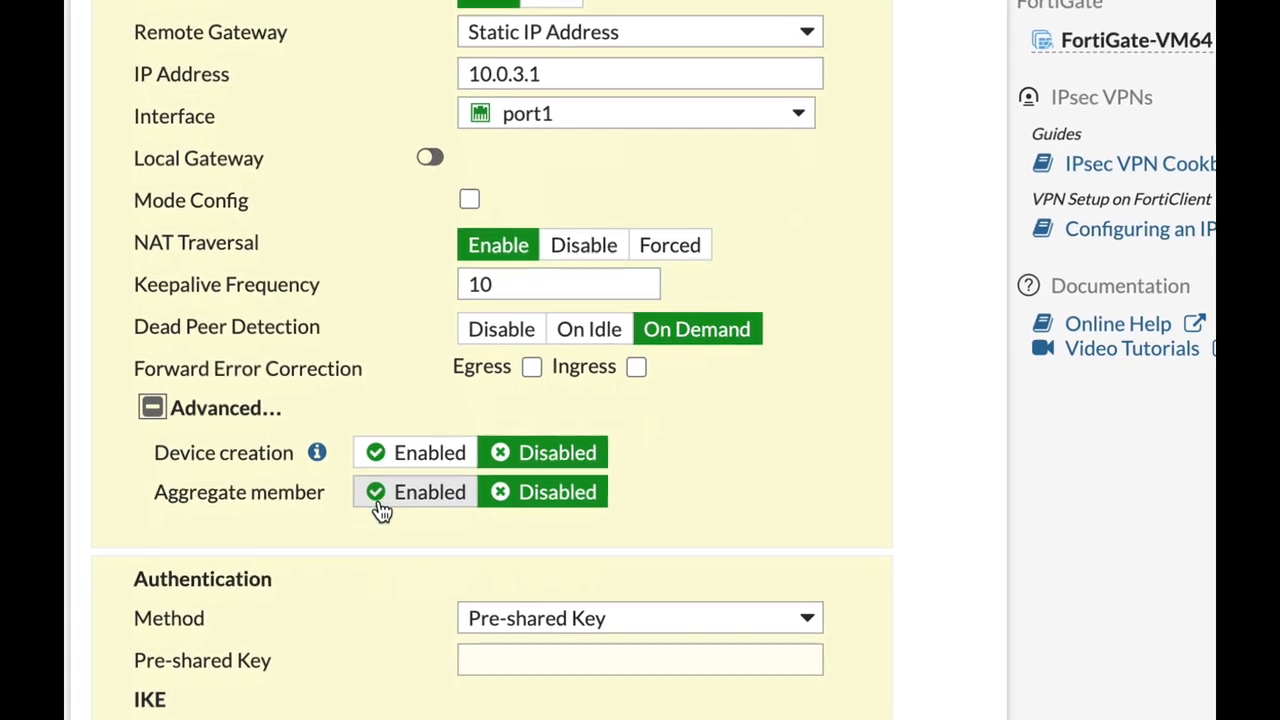
scroll("down", 3)
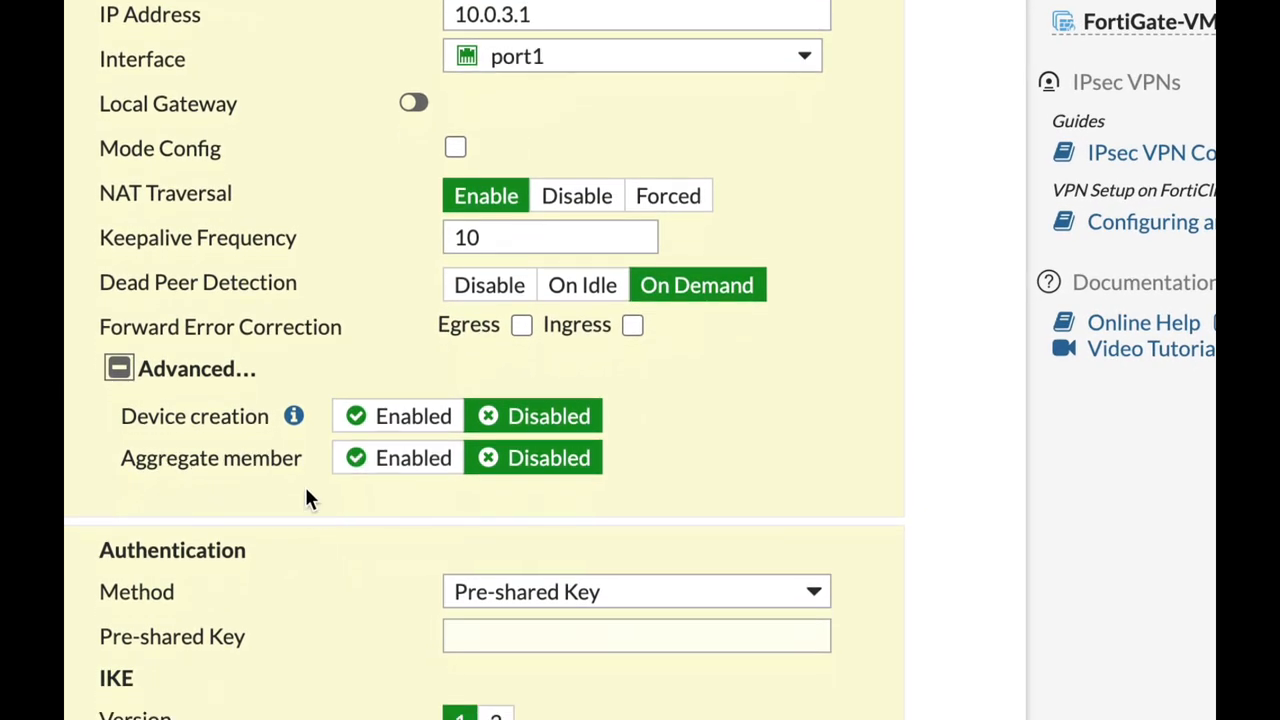
mouse_move(340, 338)
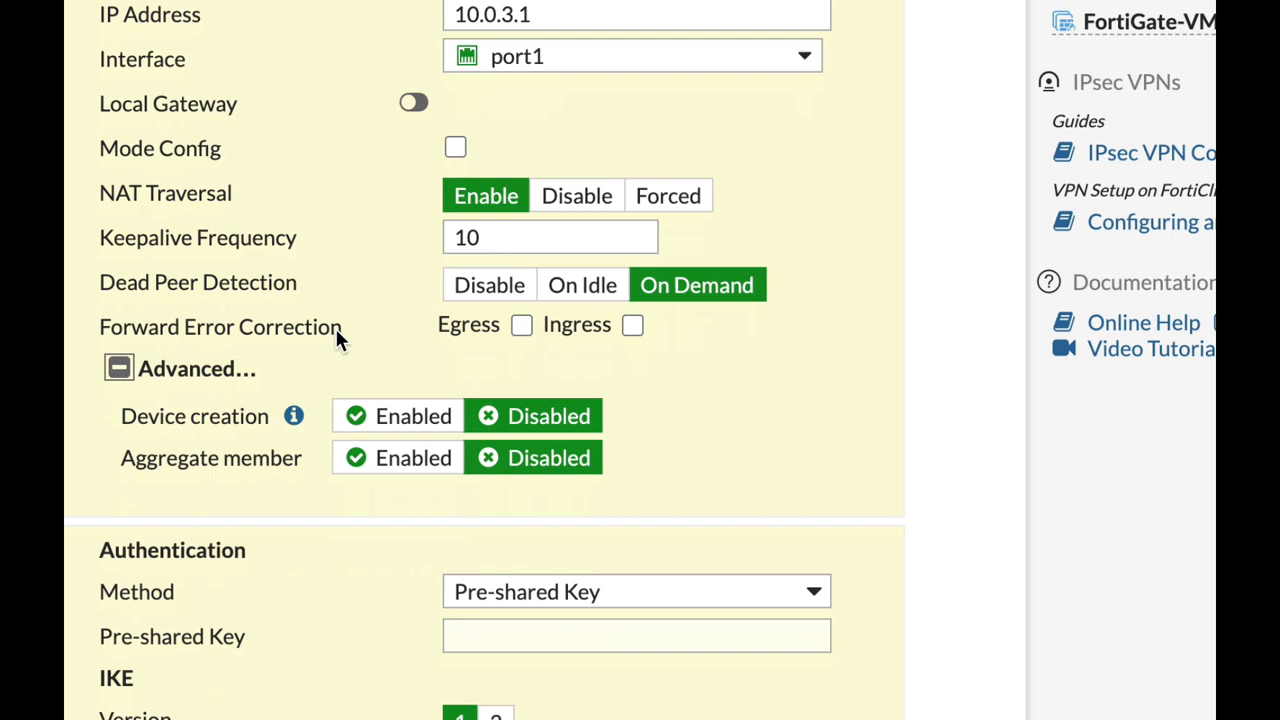
double_click(220, 326)
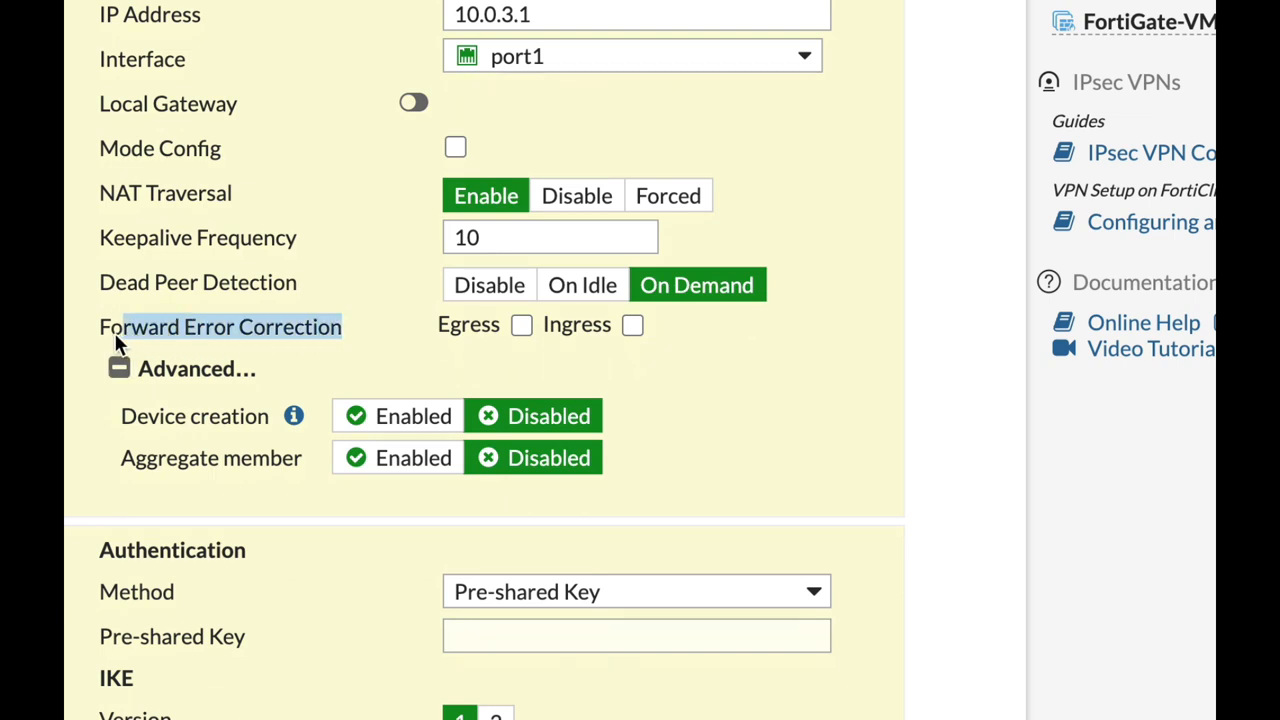
mouse_move(304, 370)
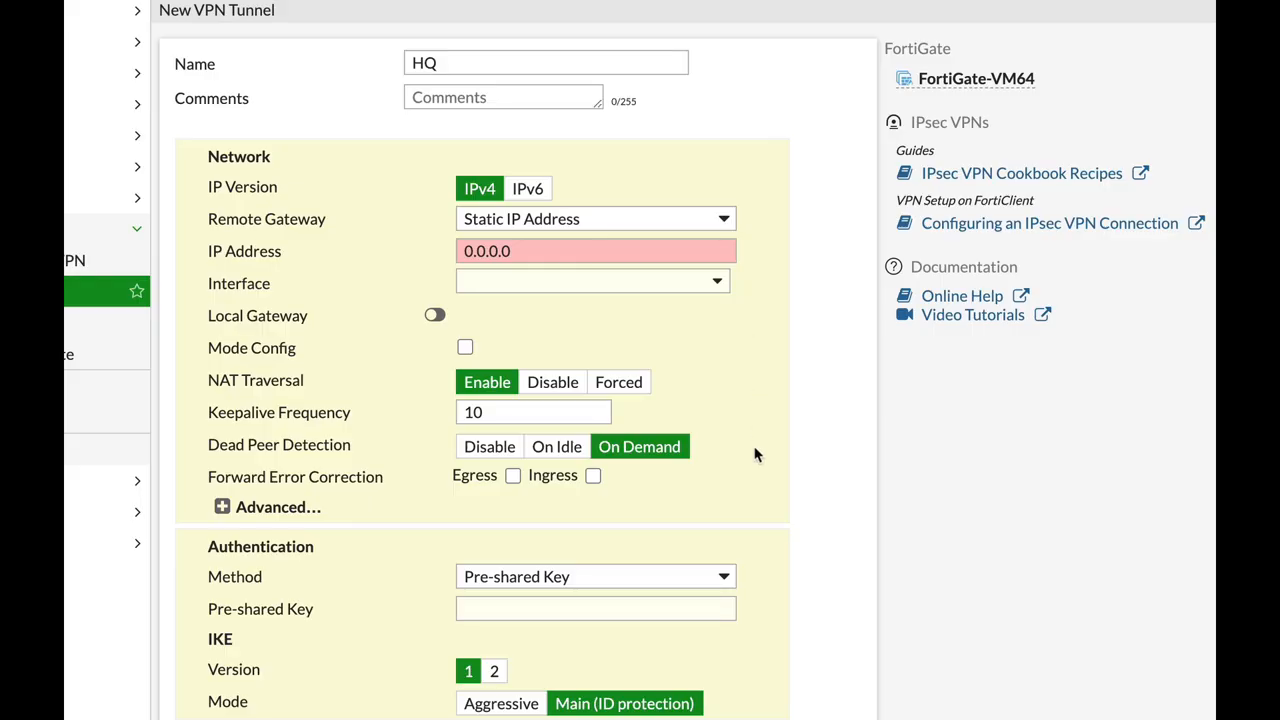
Scroll the tunnel form to show the Phase 2 Selectors and Proposal section
scroll("down", 3)
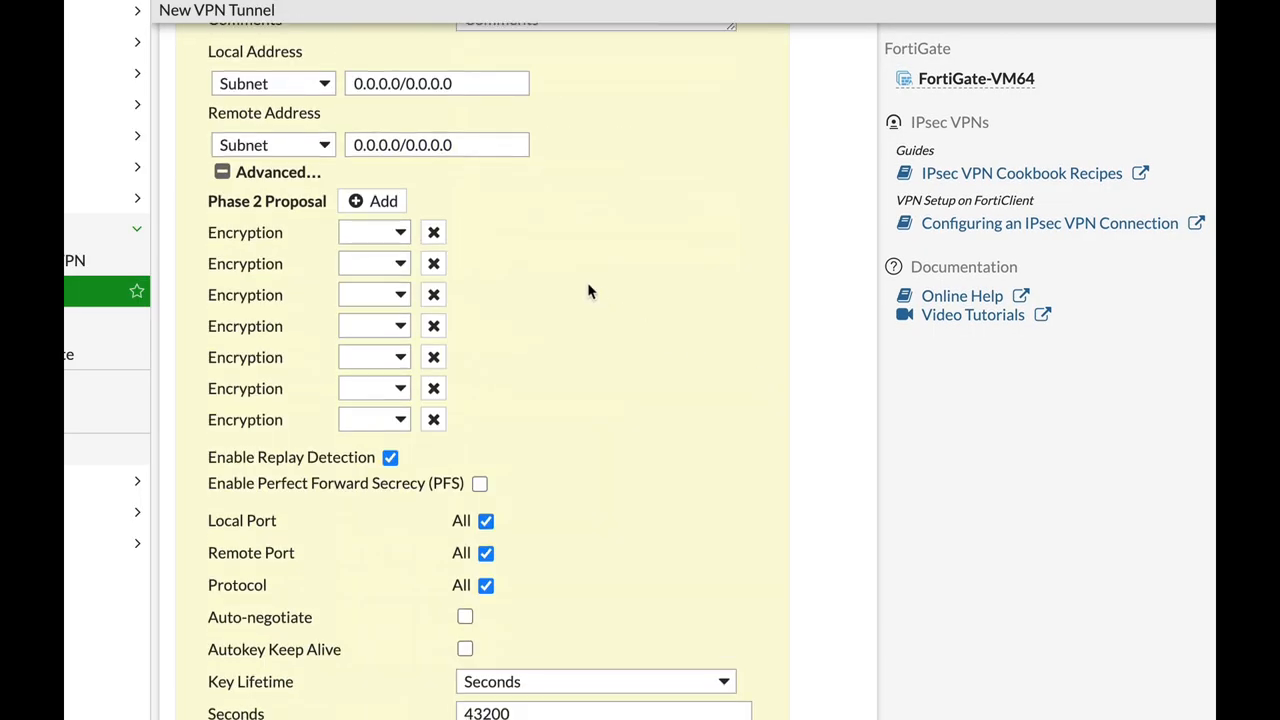
scroll("up", 3)
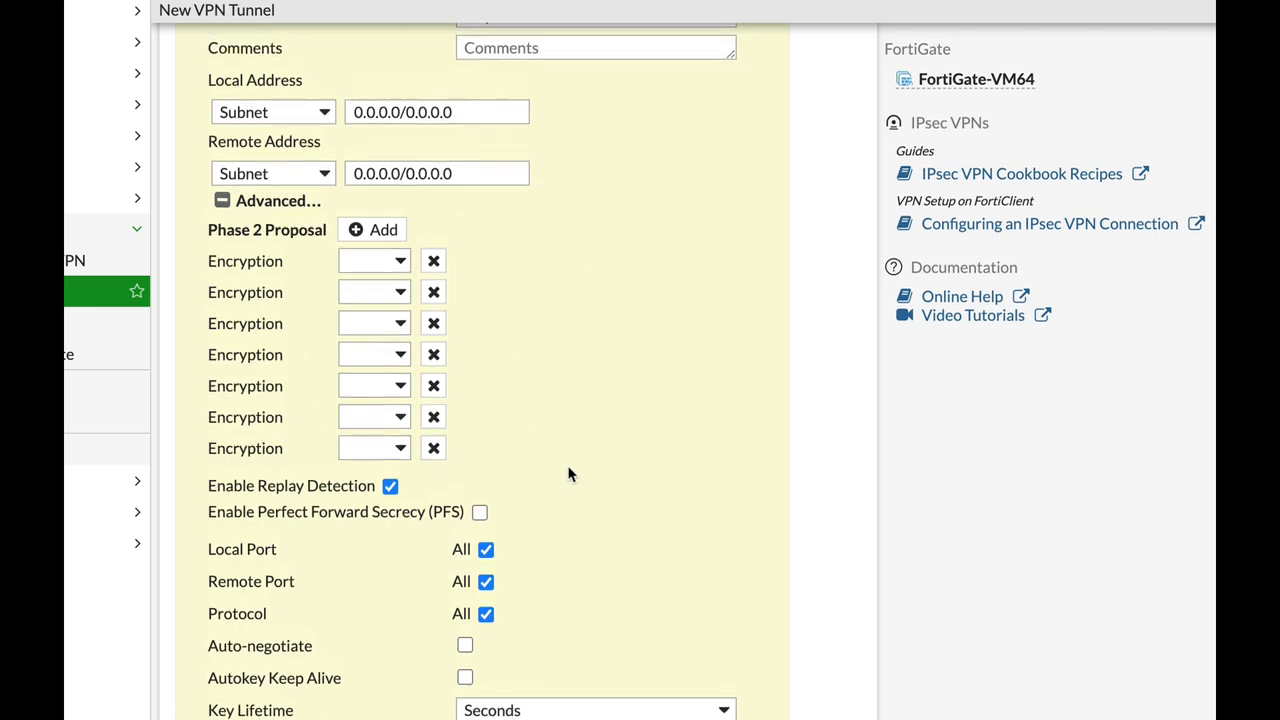
scroll("up", 3)
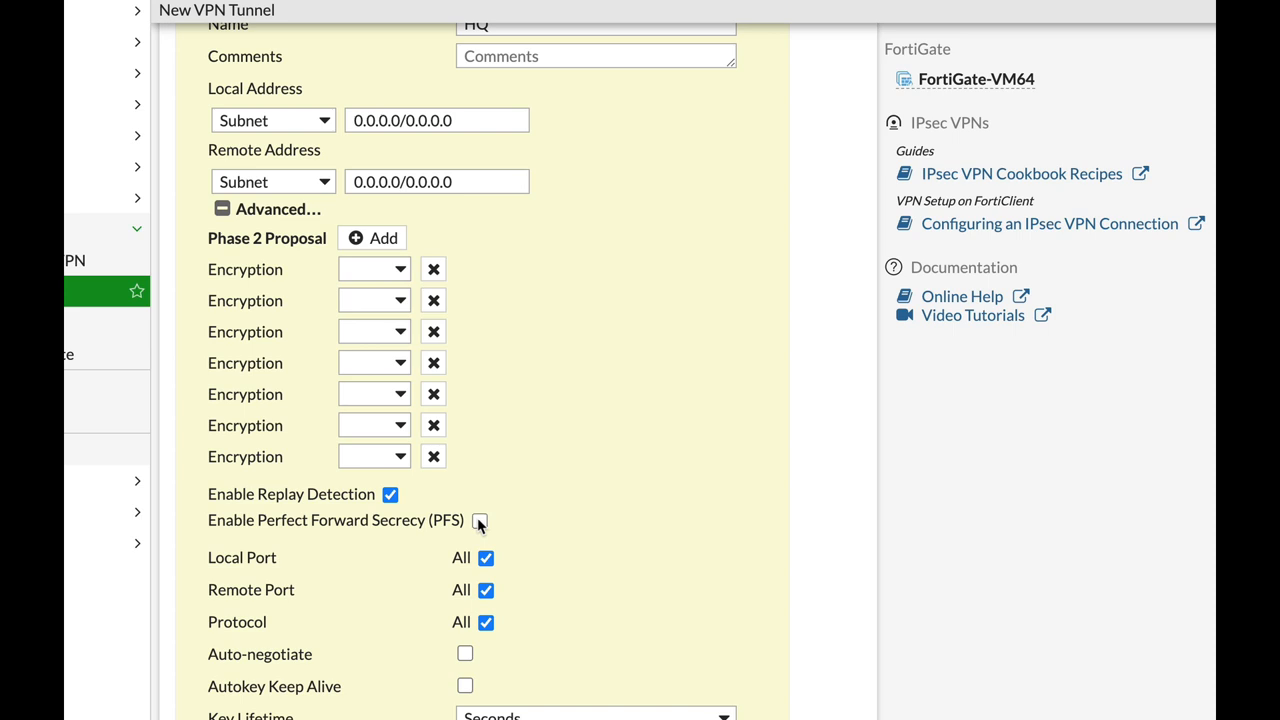
Enable Perfect Forward Secrecy in Phase 2, keeping Diffie-Hellman groups 14 and 5
left_click(480, 520)
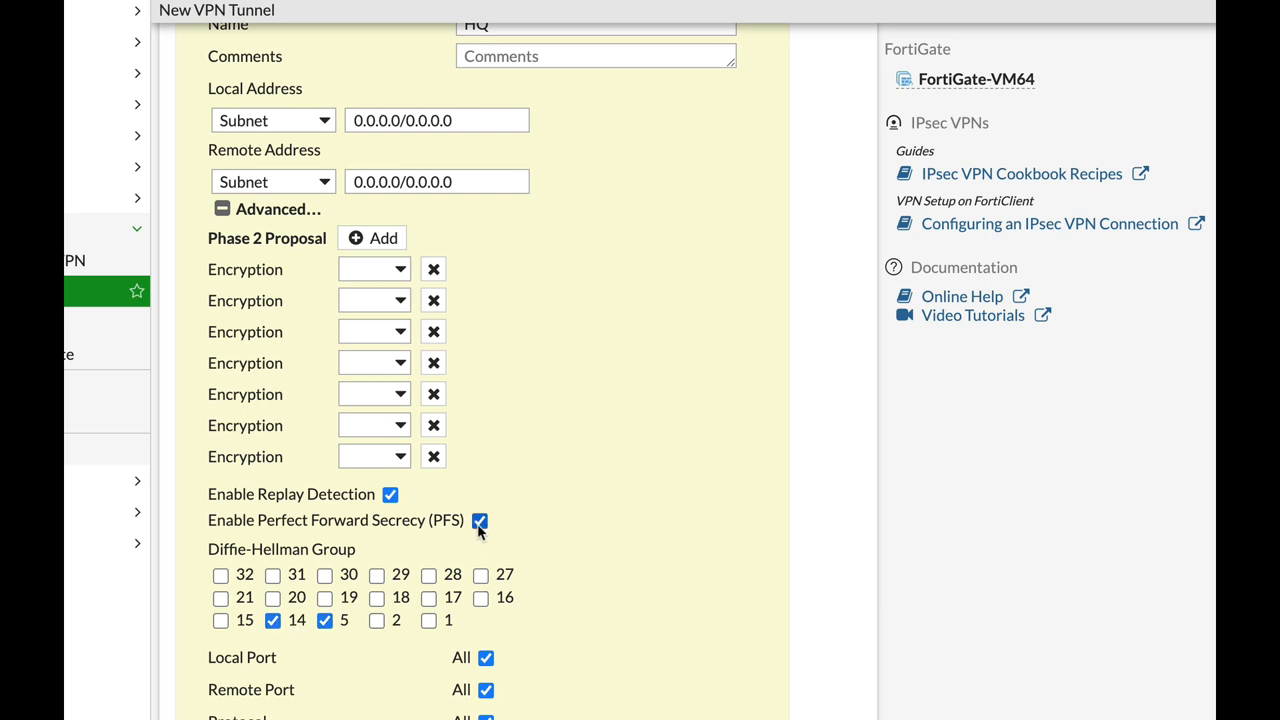
left_click(480, 520)
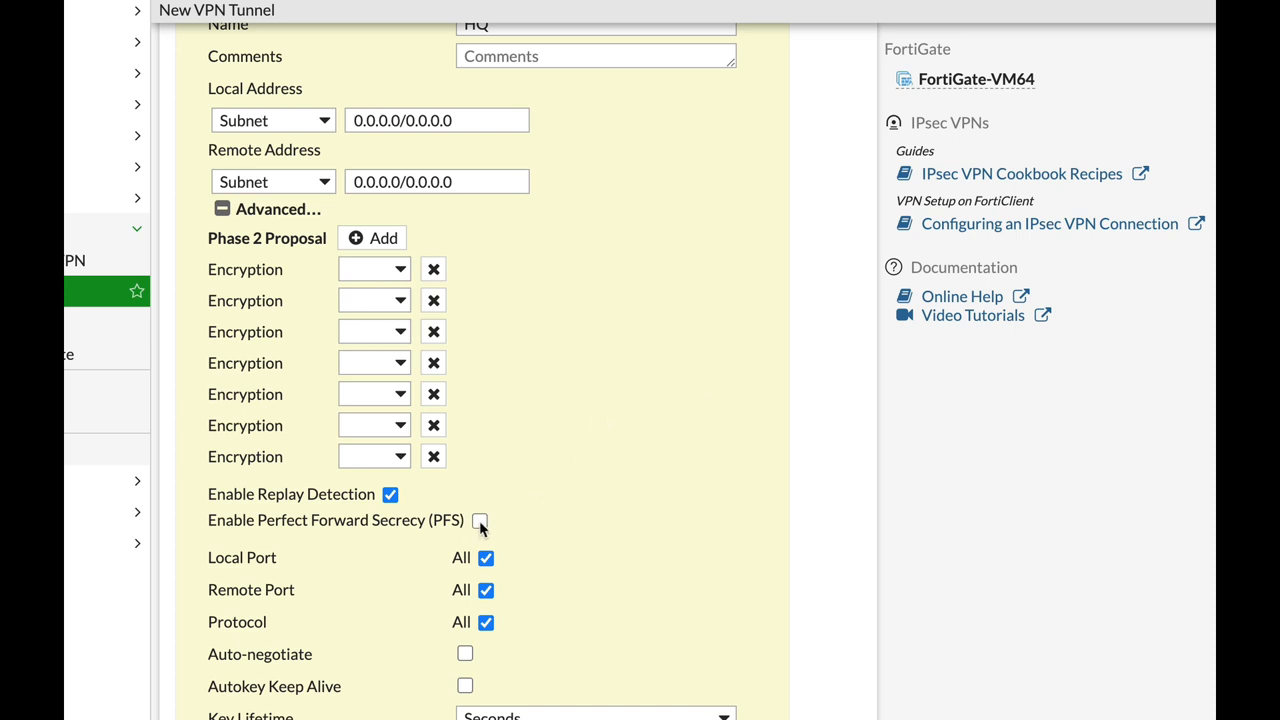
left_click(480, 520)
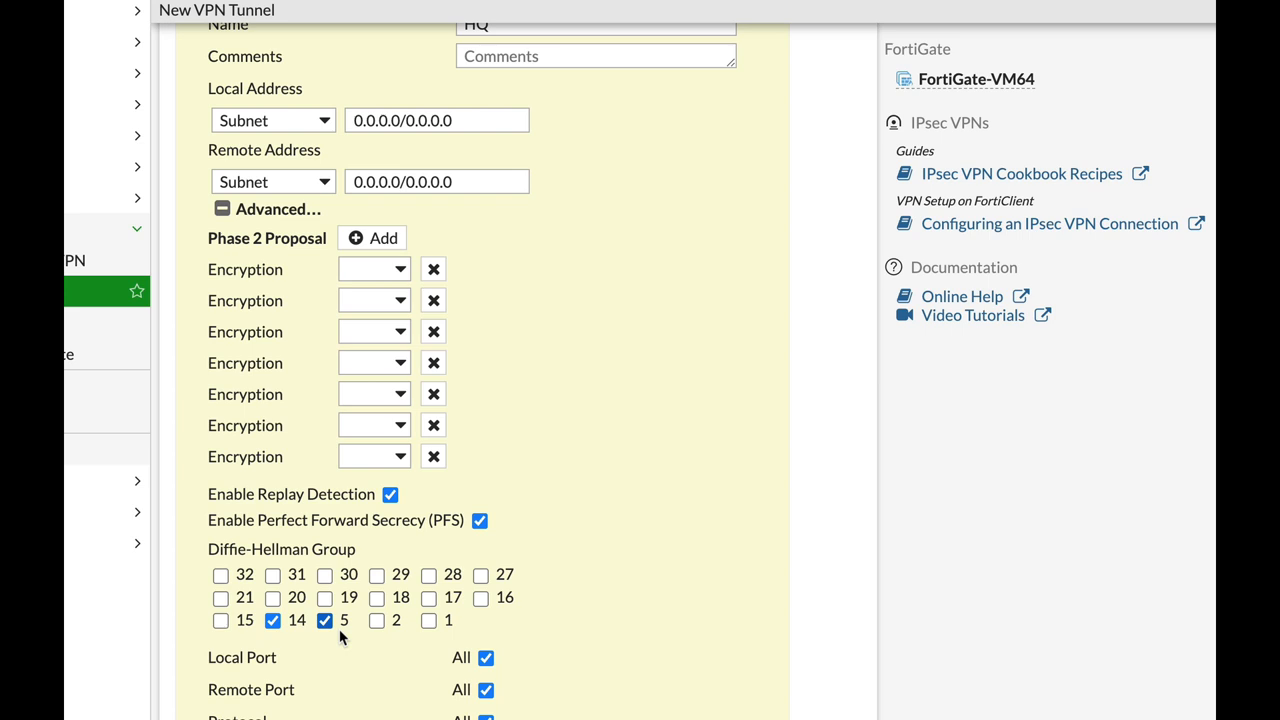
mouse_move(340, 584)
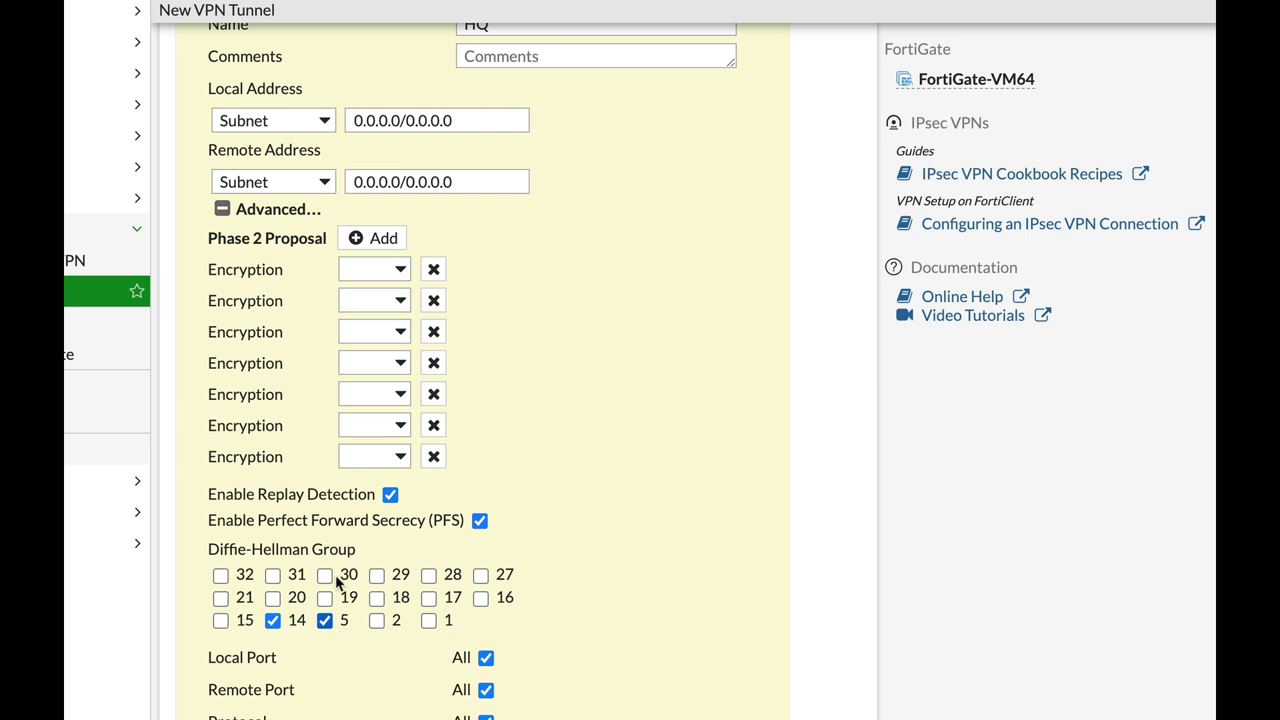